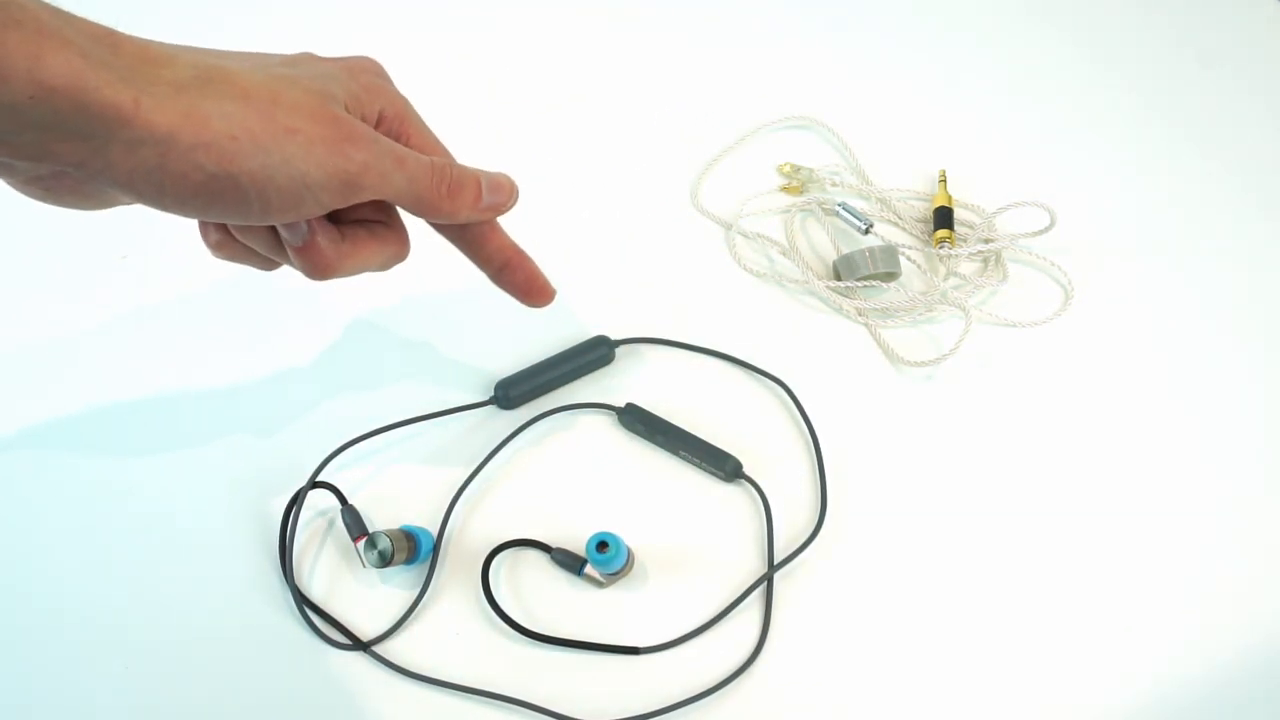
pyautogui.moveTo(470, 380)
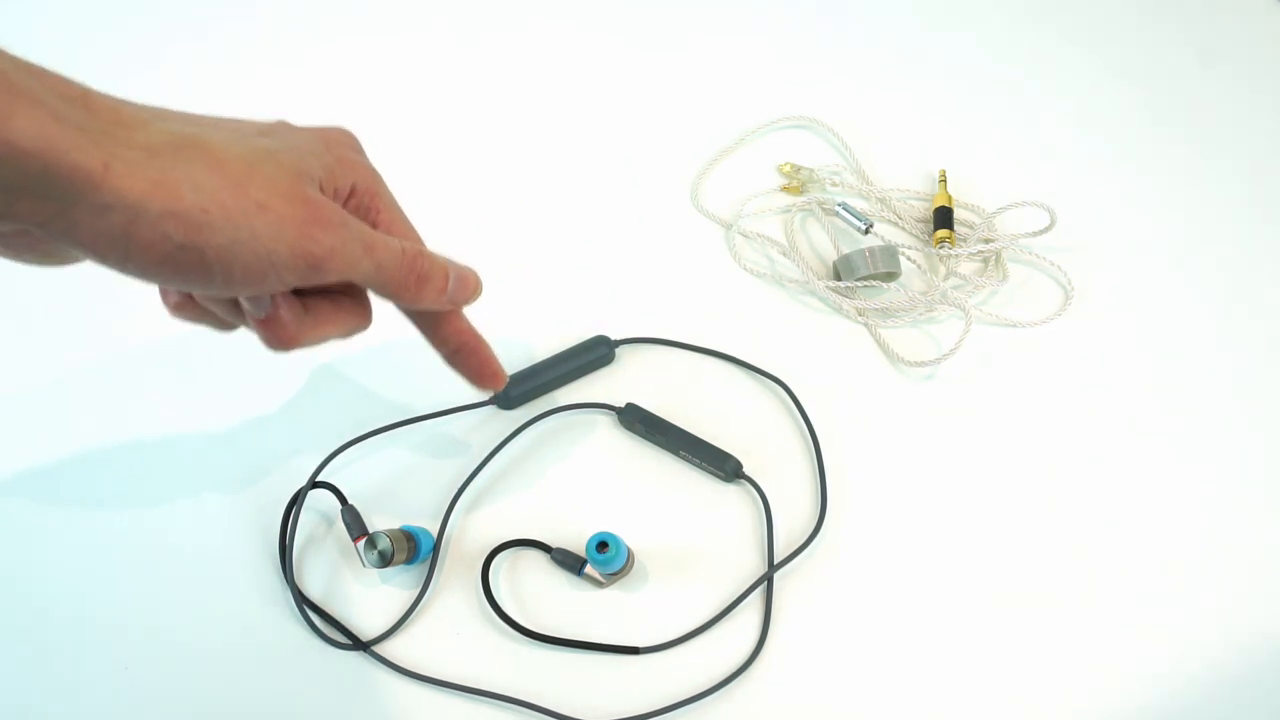